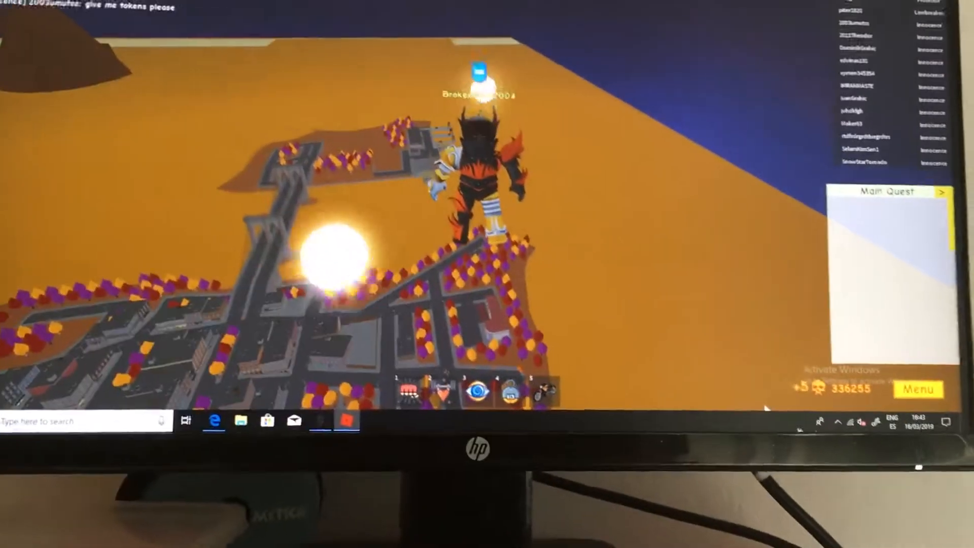
left_click(916, 389)
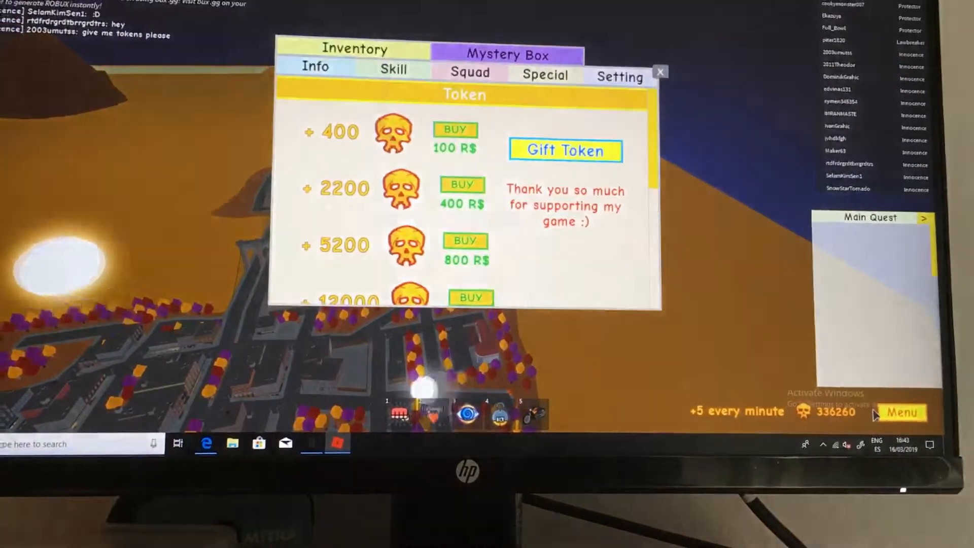
left_click(659, 71)
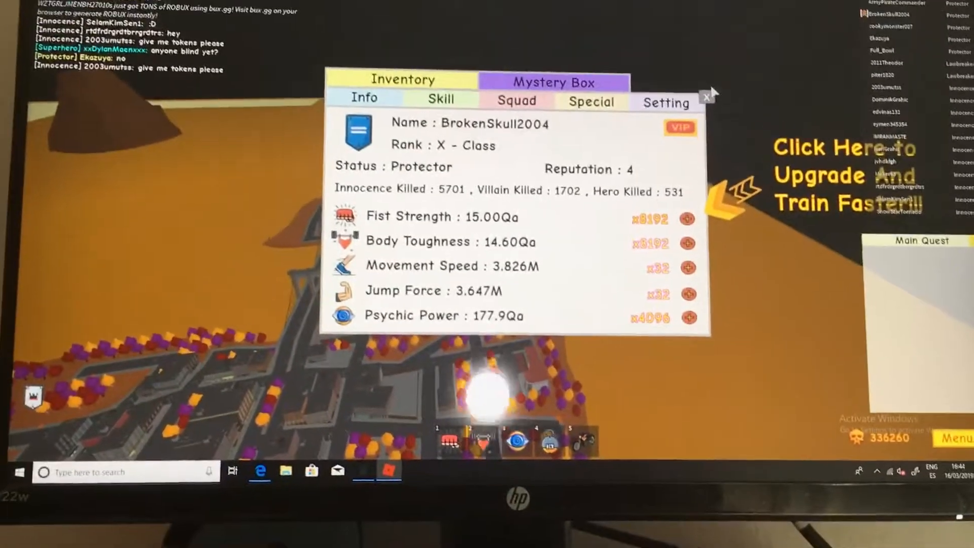
left_click(706, 97)
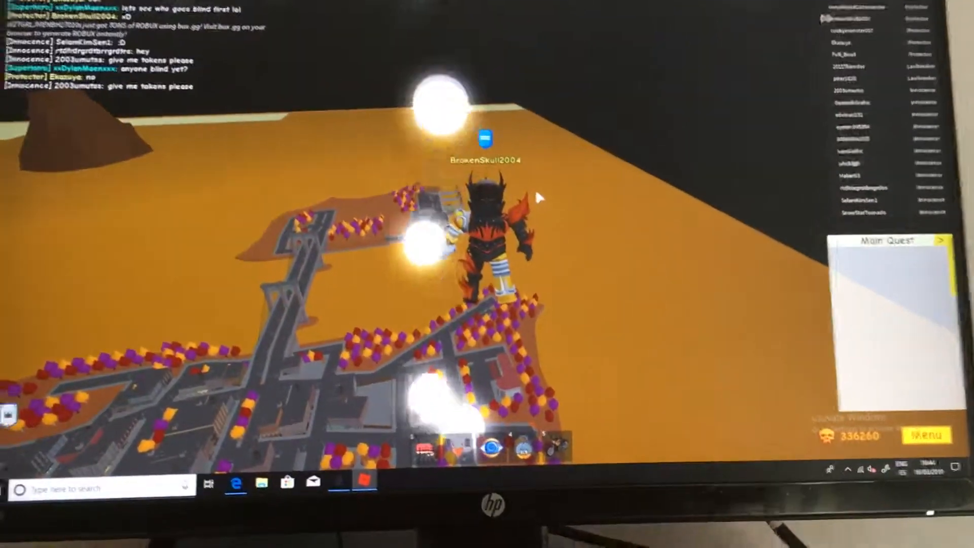